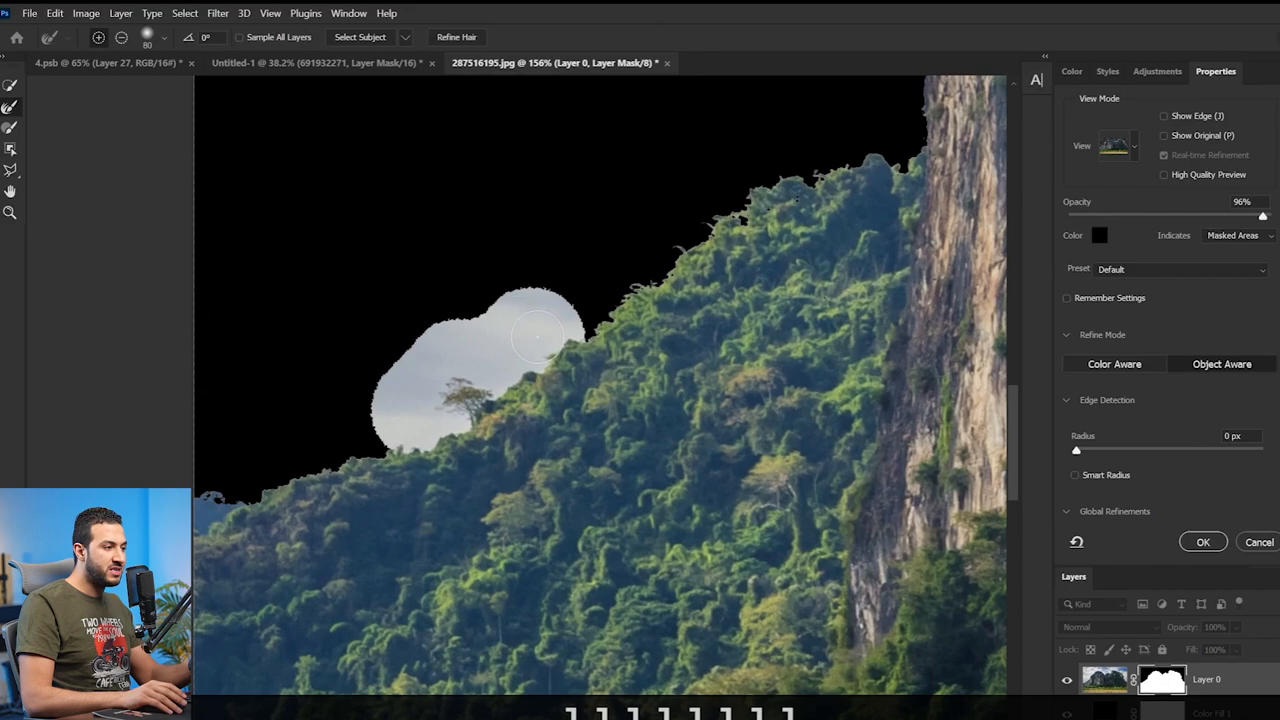
Refine the mask edge along the treetops and confirm the cliff cut-out
click(290, 62)
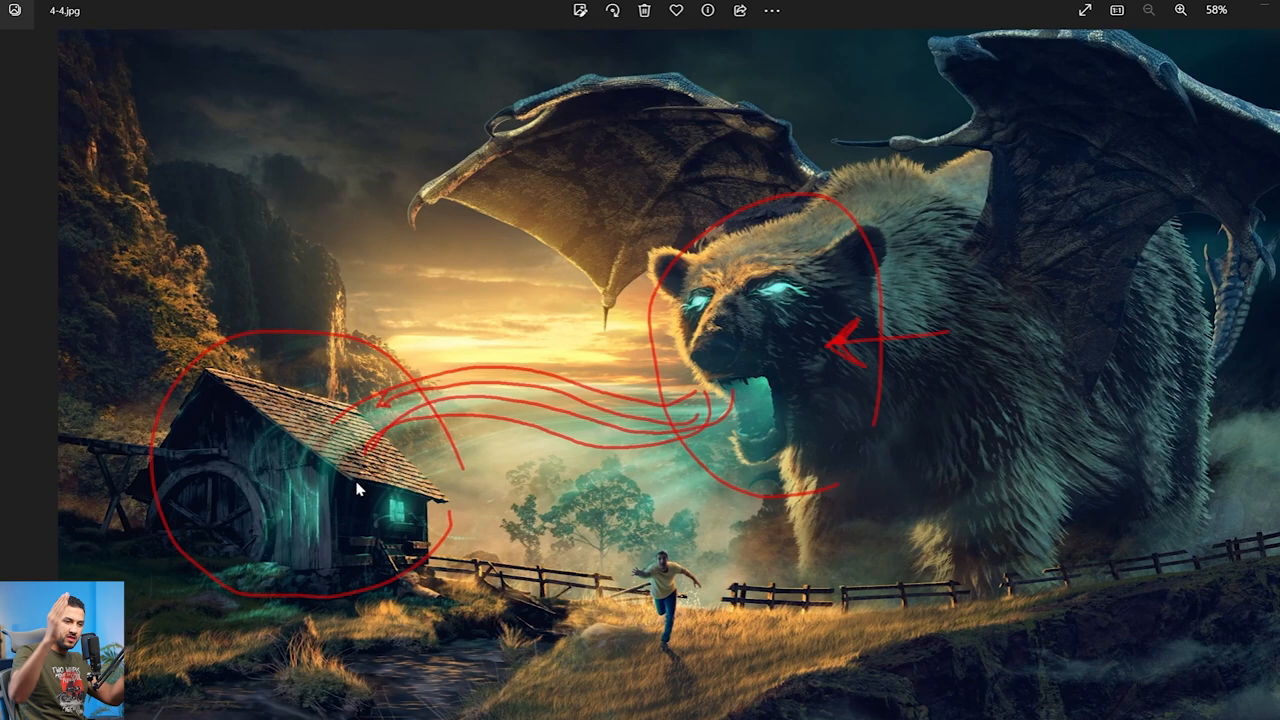
mouse_move(232, 348)
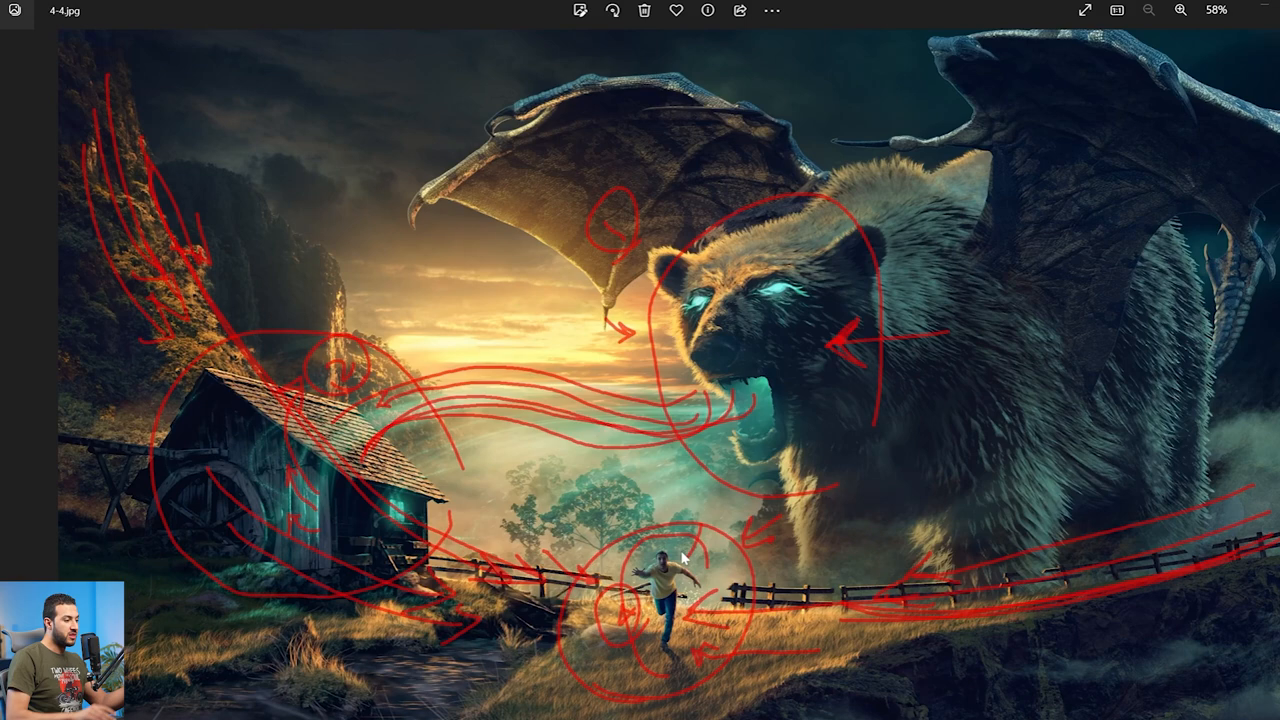
mouse_move(498, 676)
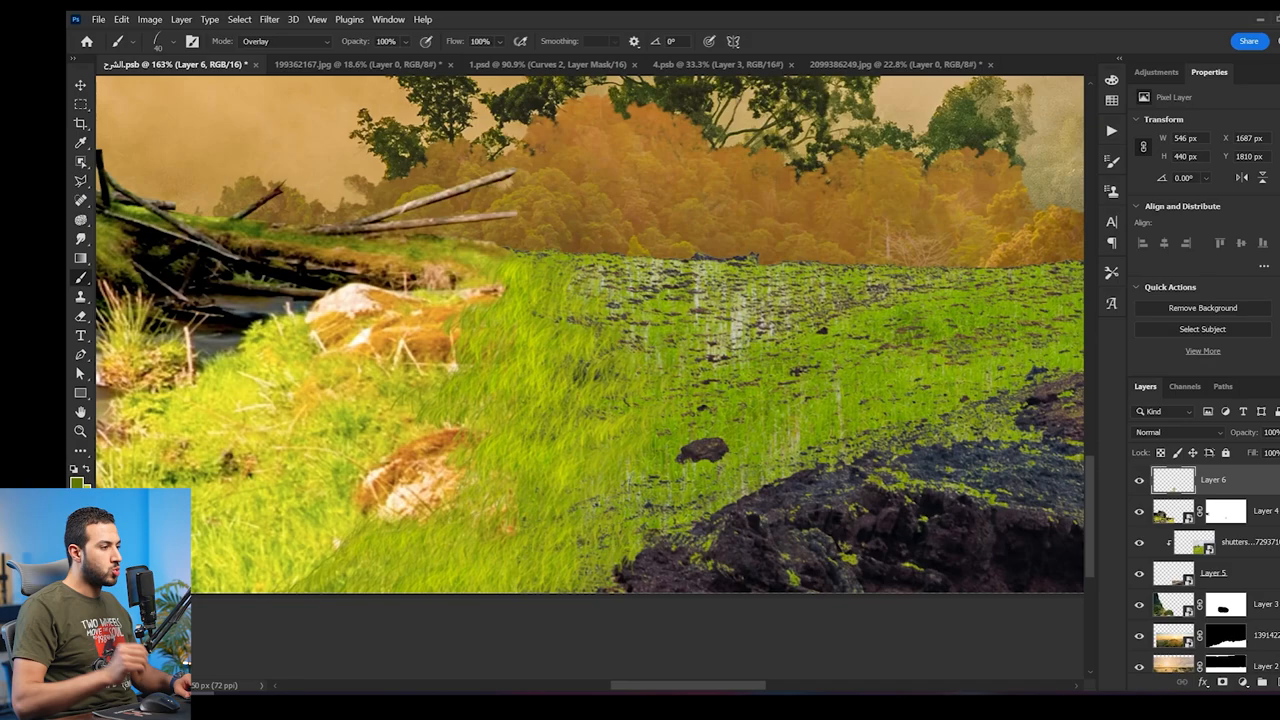
Brush vivid green grass tones over the foreground so it blends with the meadow
click(940, 64)
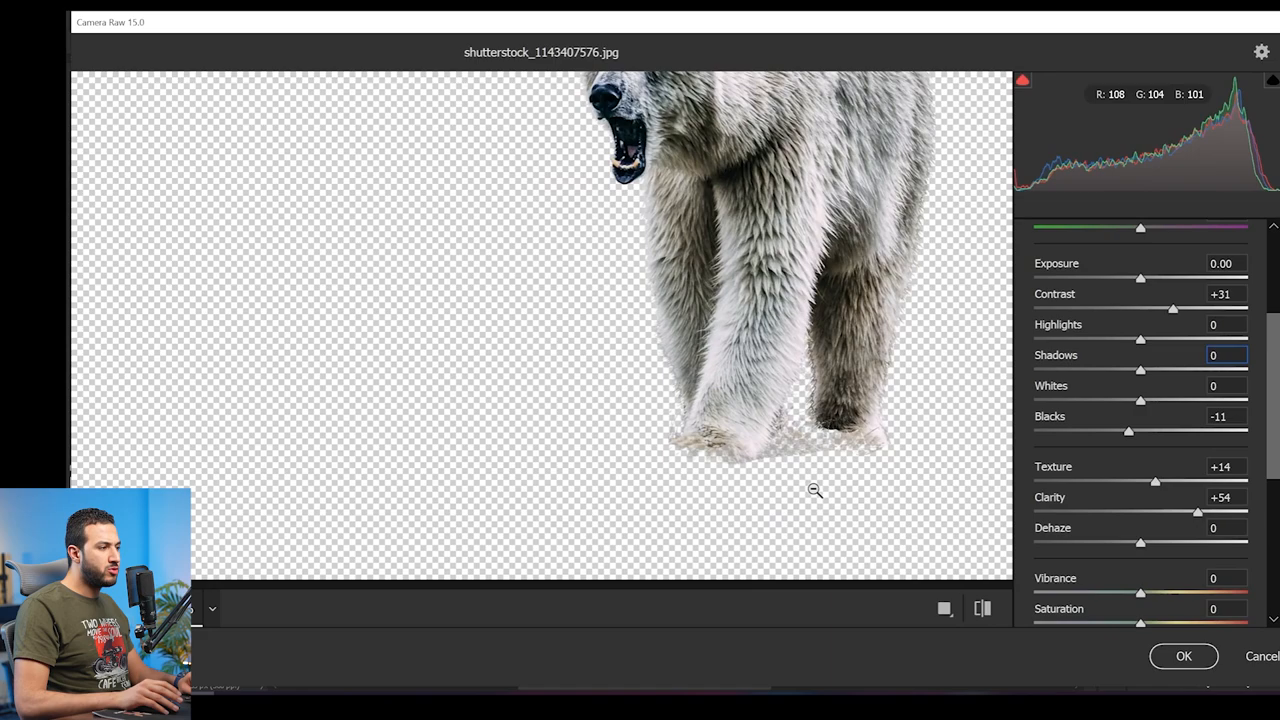
Raise Contrast, Texture and Clarity and lower Blacks on the bear in Camera Raw
click(1184, 656)
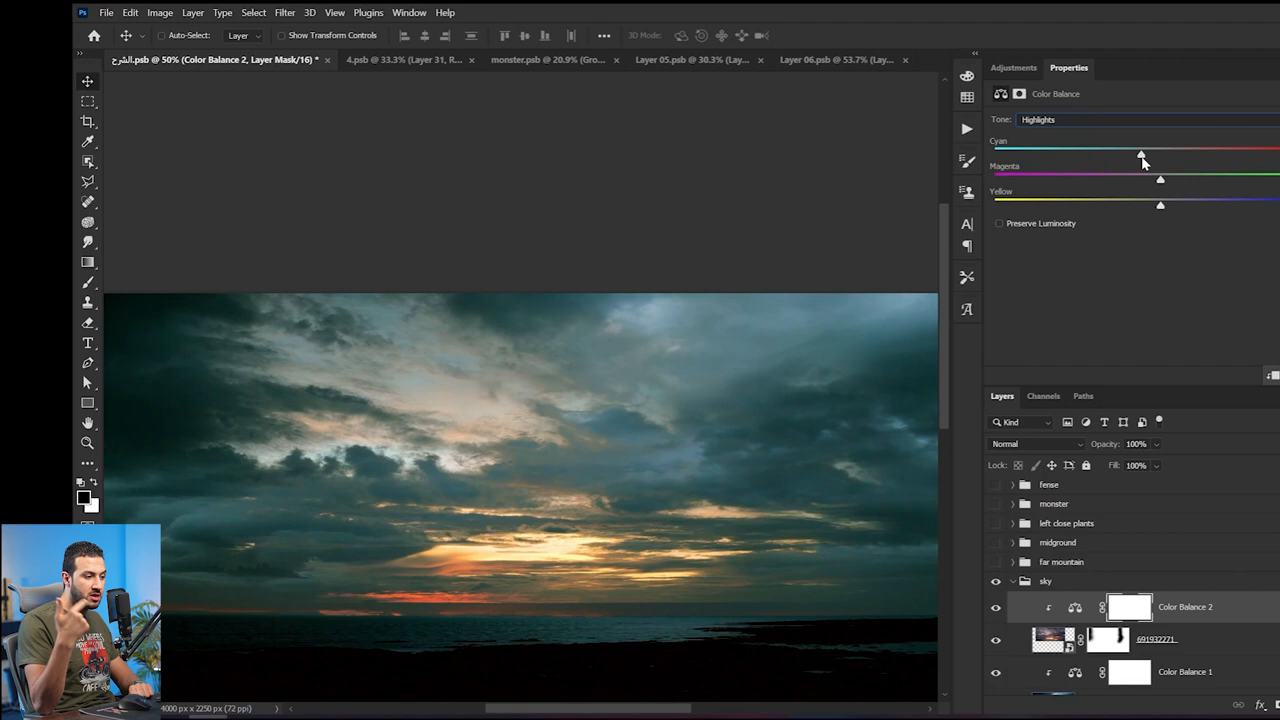
Tune the sky's Color Balance highlights and add an orange Solid Color fill layer above it
click(84, 496)
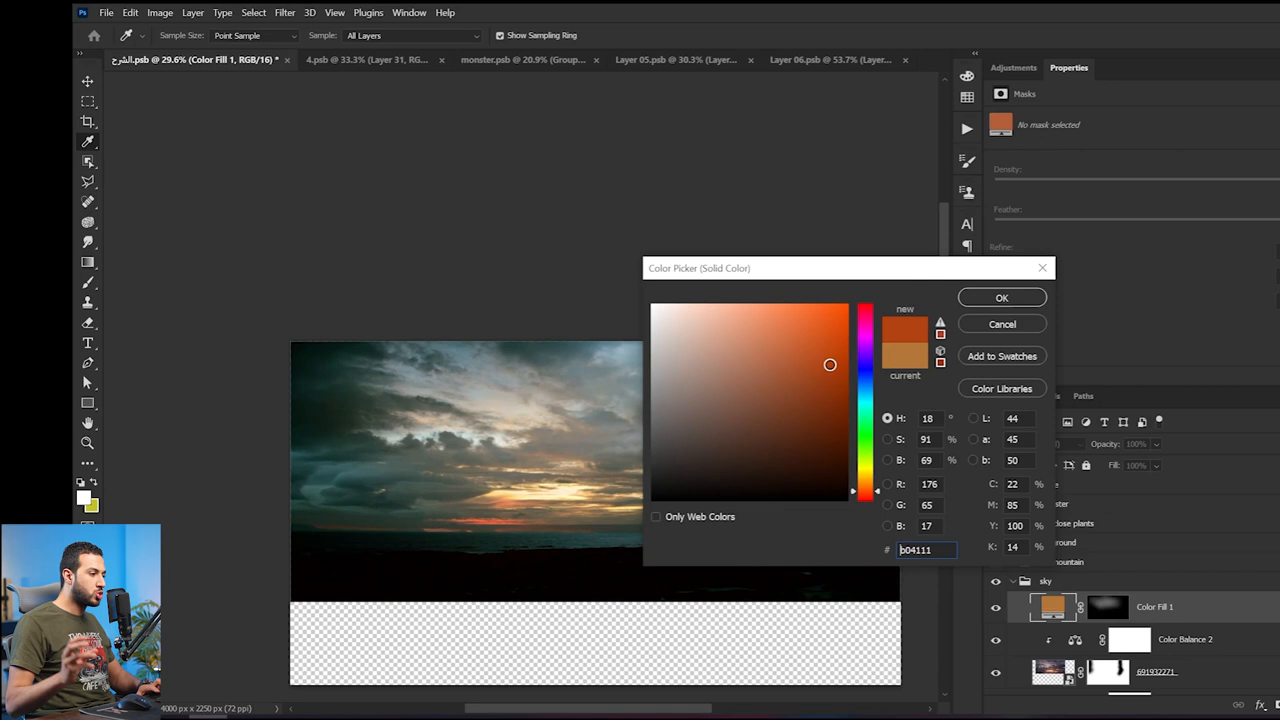
click(1000, 296)
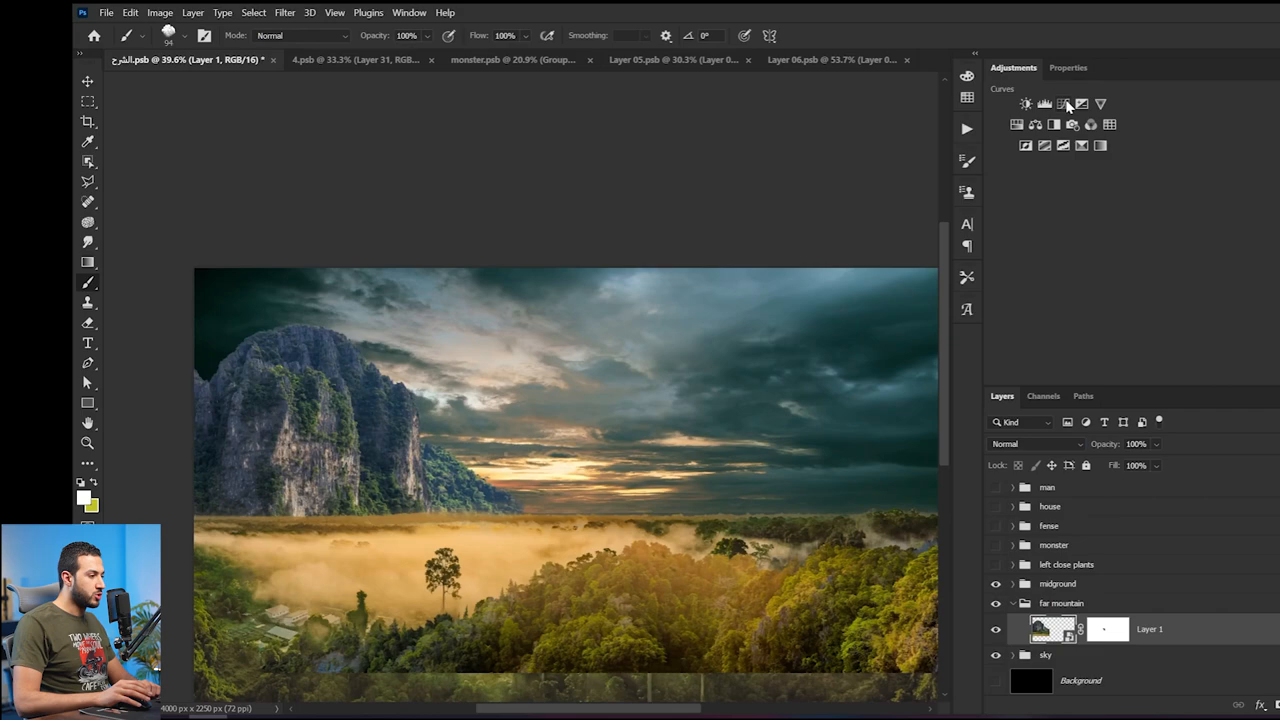
Clip Color Balance, Curves and Hue/Saturation to the forest midground to mute its greens
click(1044, 104)
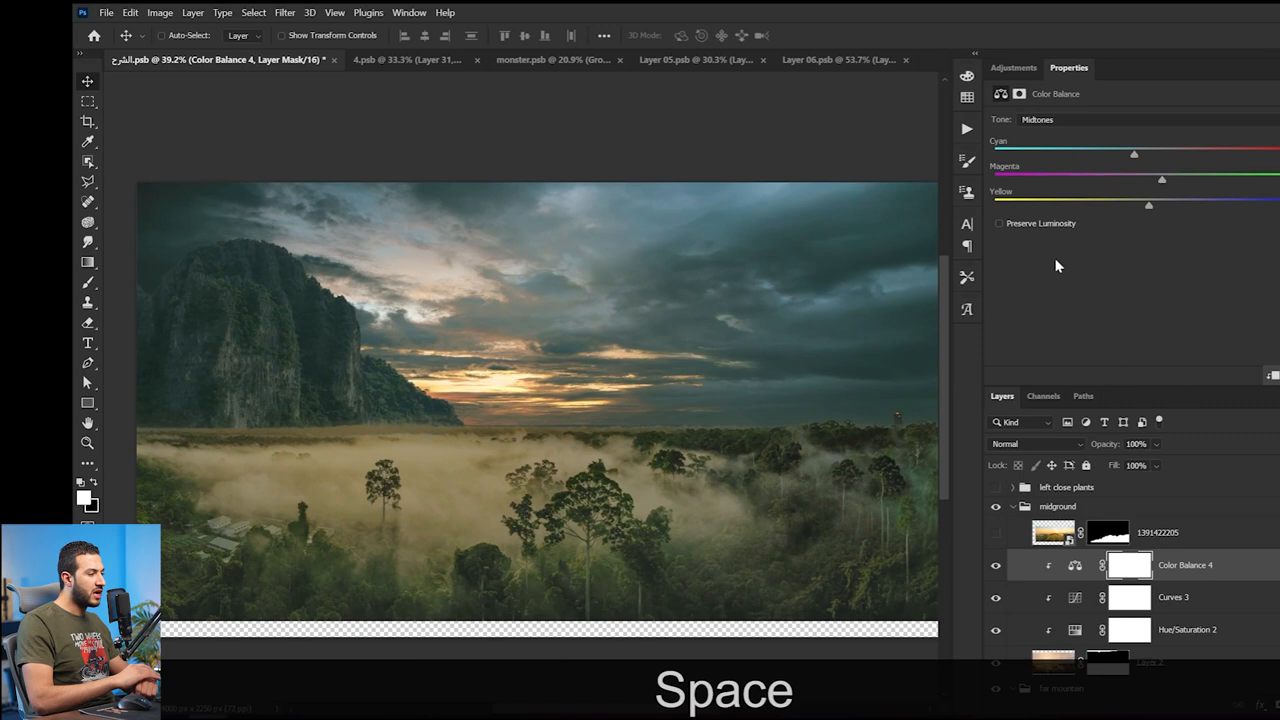
click(1140, 120)
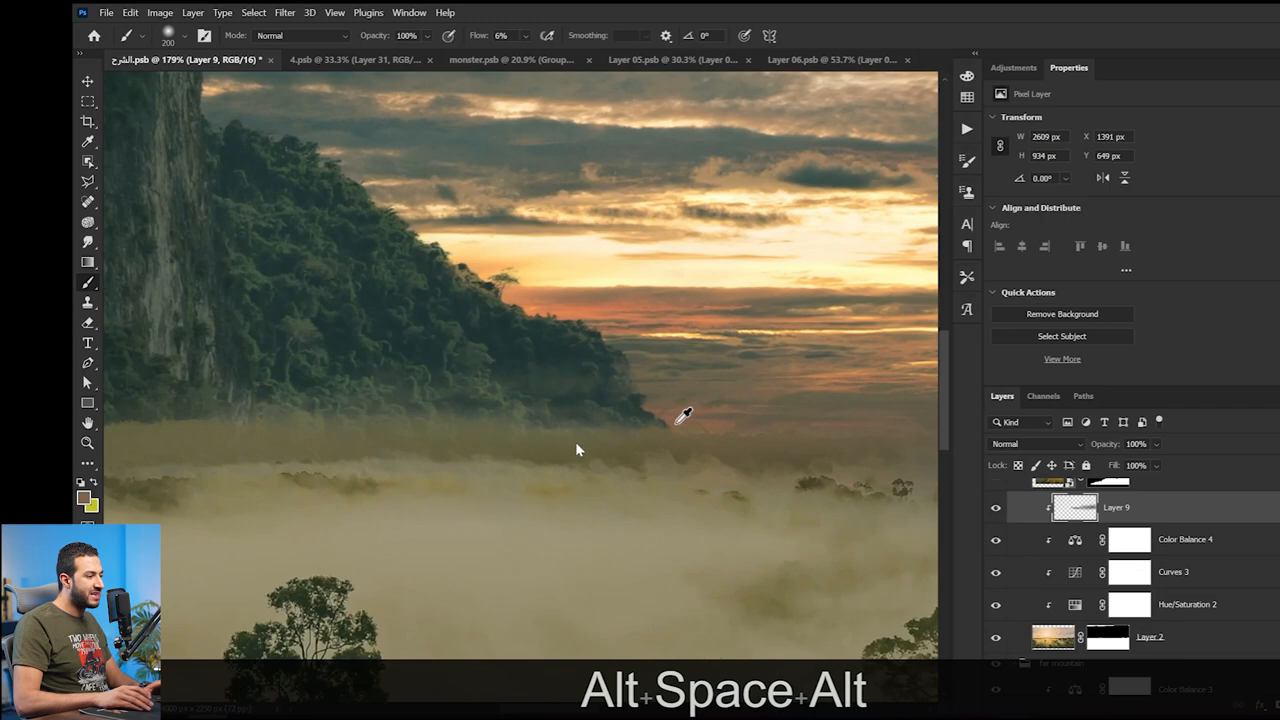
Zoom to the cliff base and brush soft fog haze along it on a new layer
key(z)
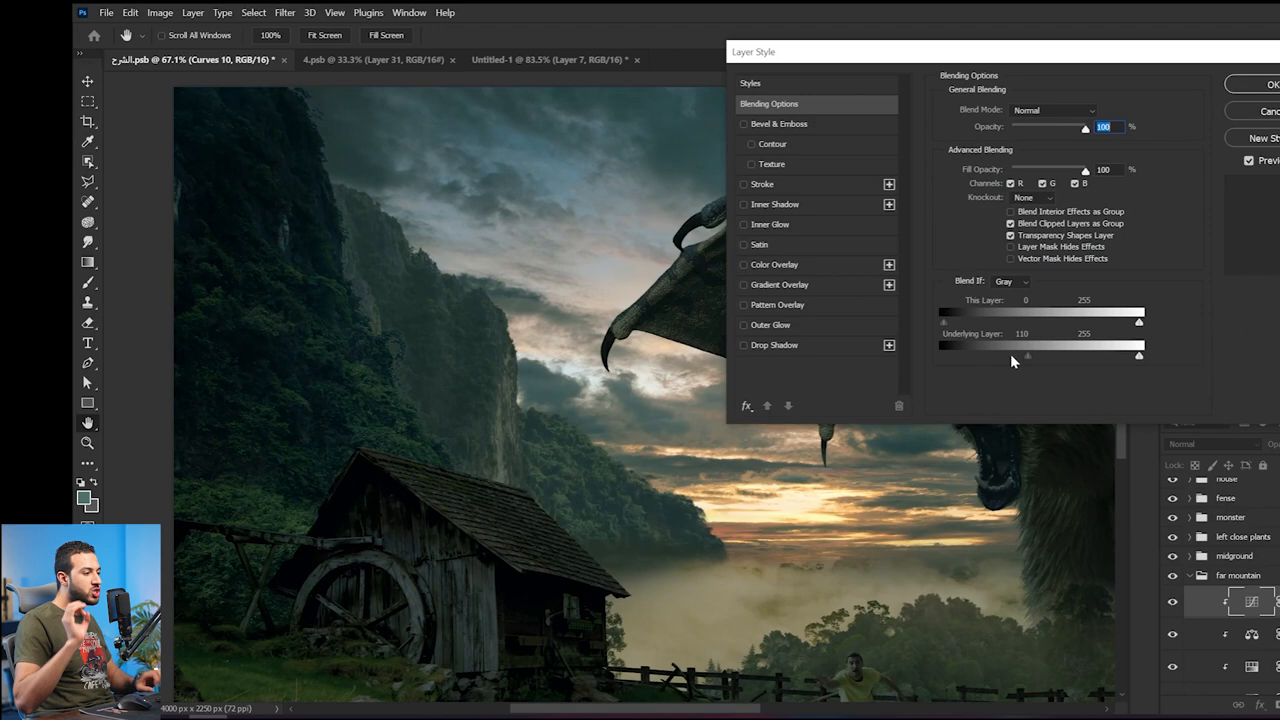
Limit Curves 10 to lighter underlying tones and paint the cliff-edge rim light on its mask
click(1272, 84)
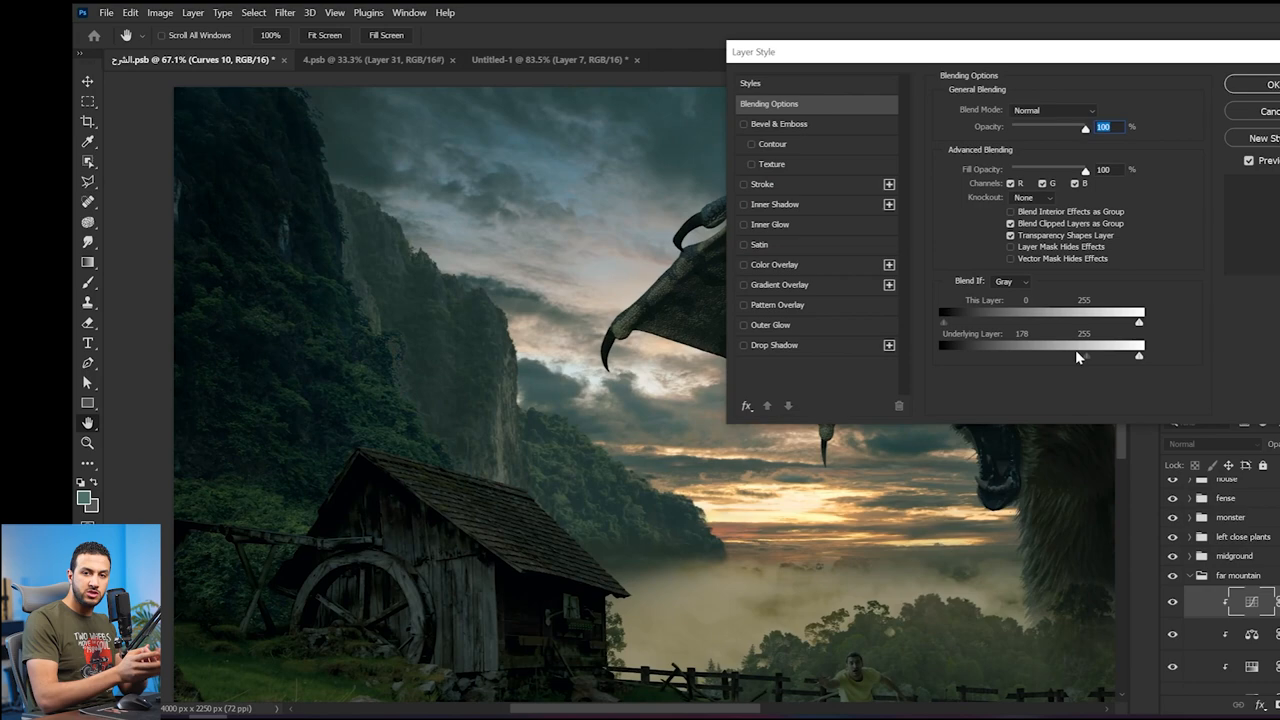
key(ctrl+z)
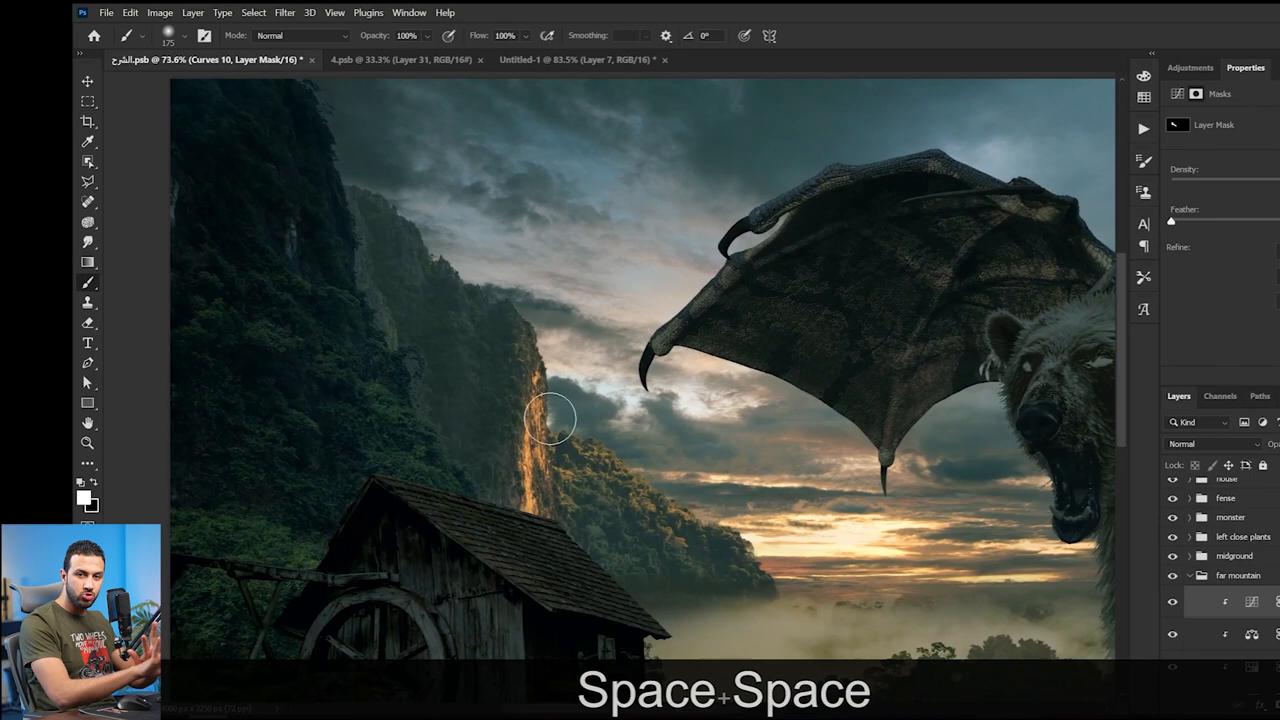
key(z)
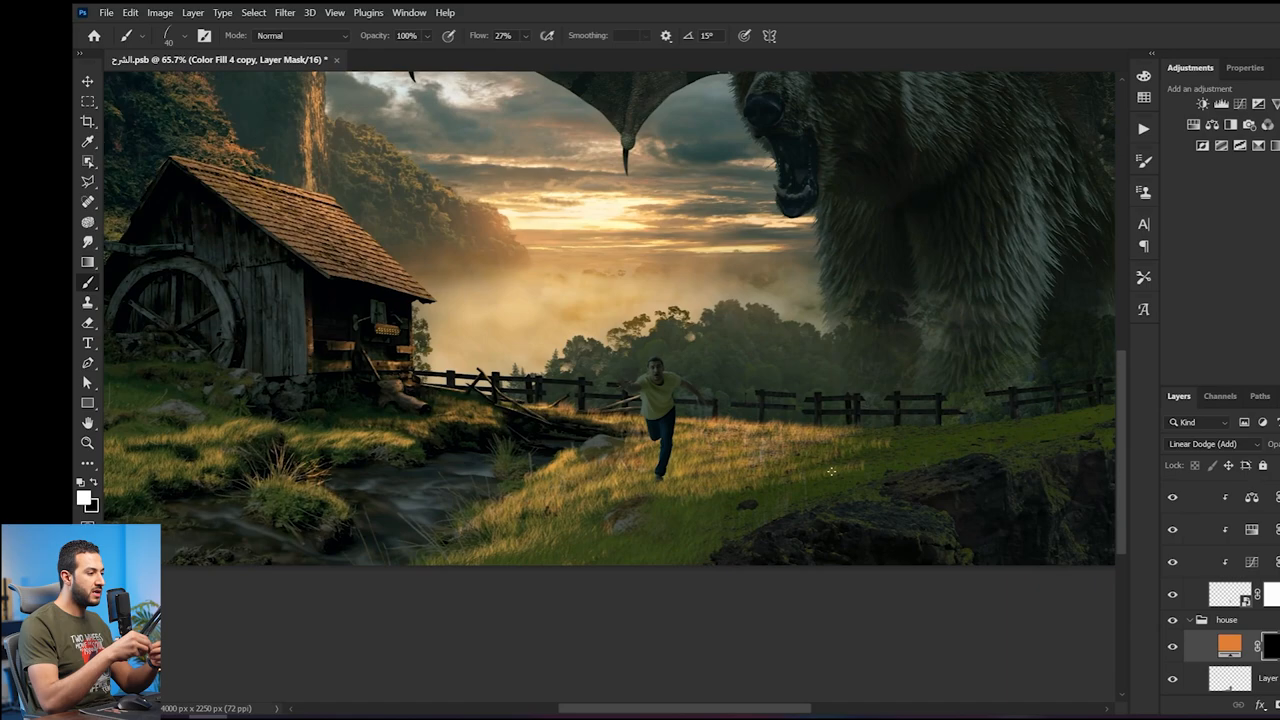
Paint orange rim light along the fur edges and set the layer to Linear Dodge (Add)
key(ctrl+z)
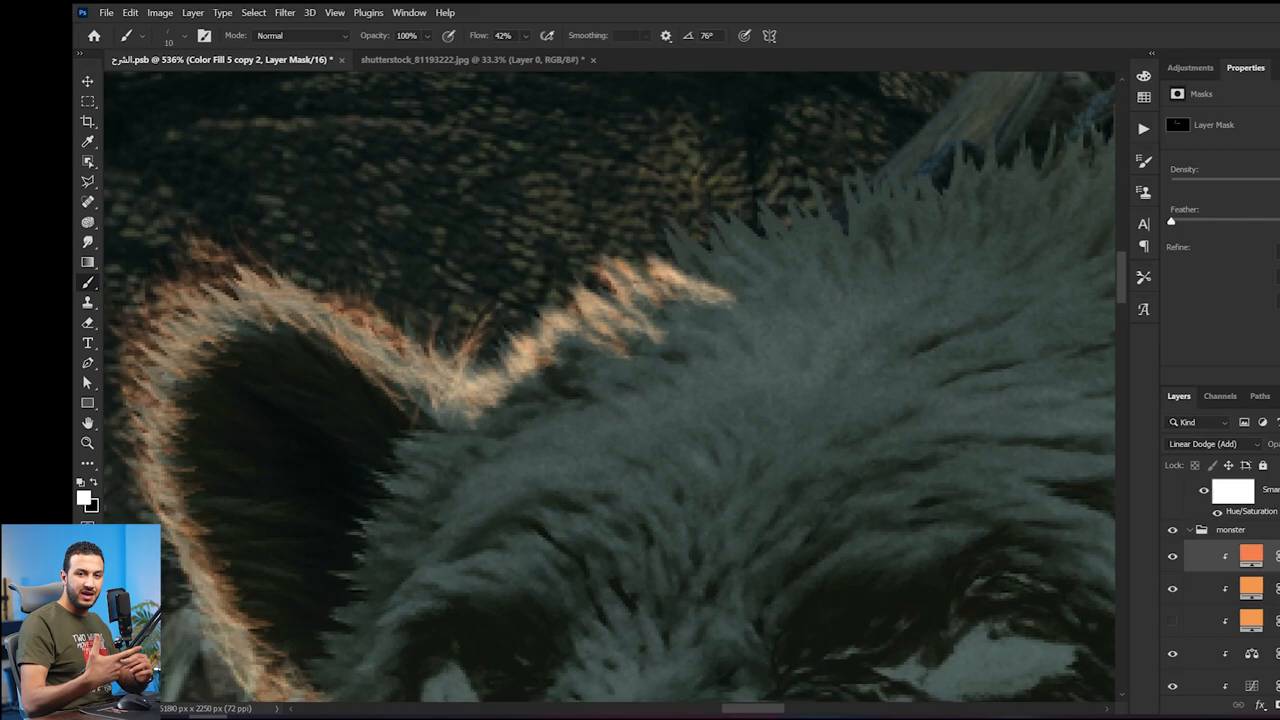
key(z)
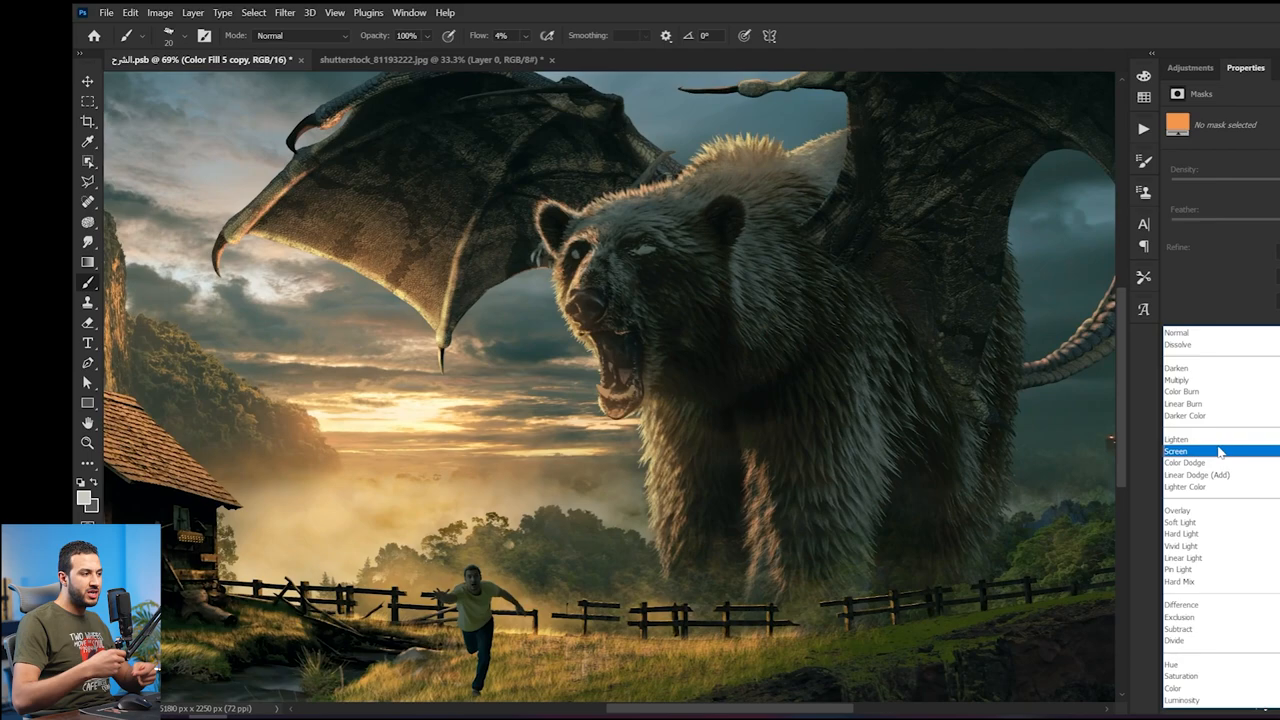
click(284, 12)
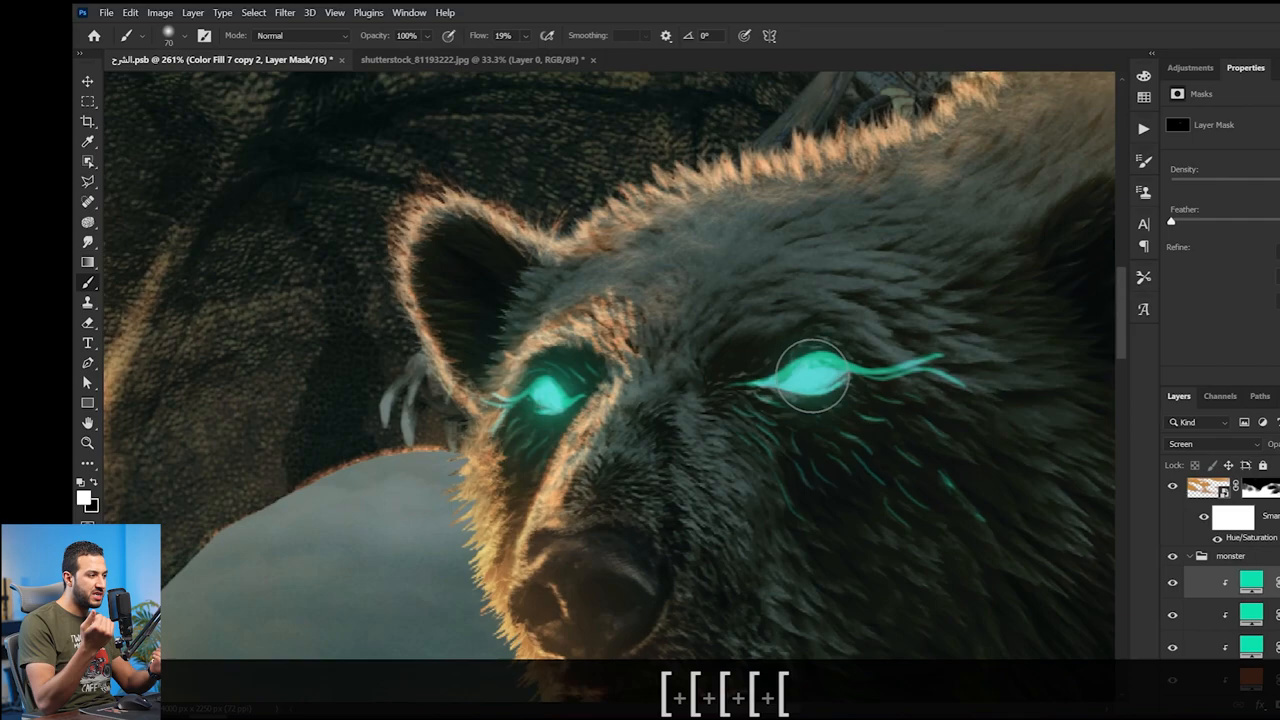
Paint cyan glow over the bear's eyes and set the fill layer to Screen
key(alt+space)
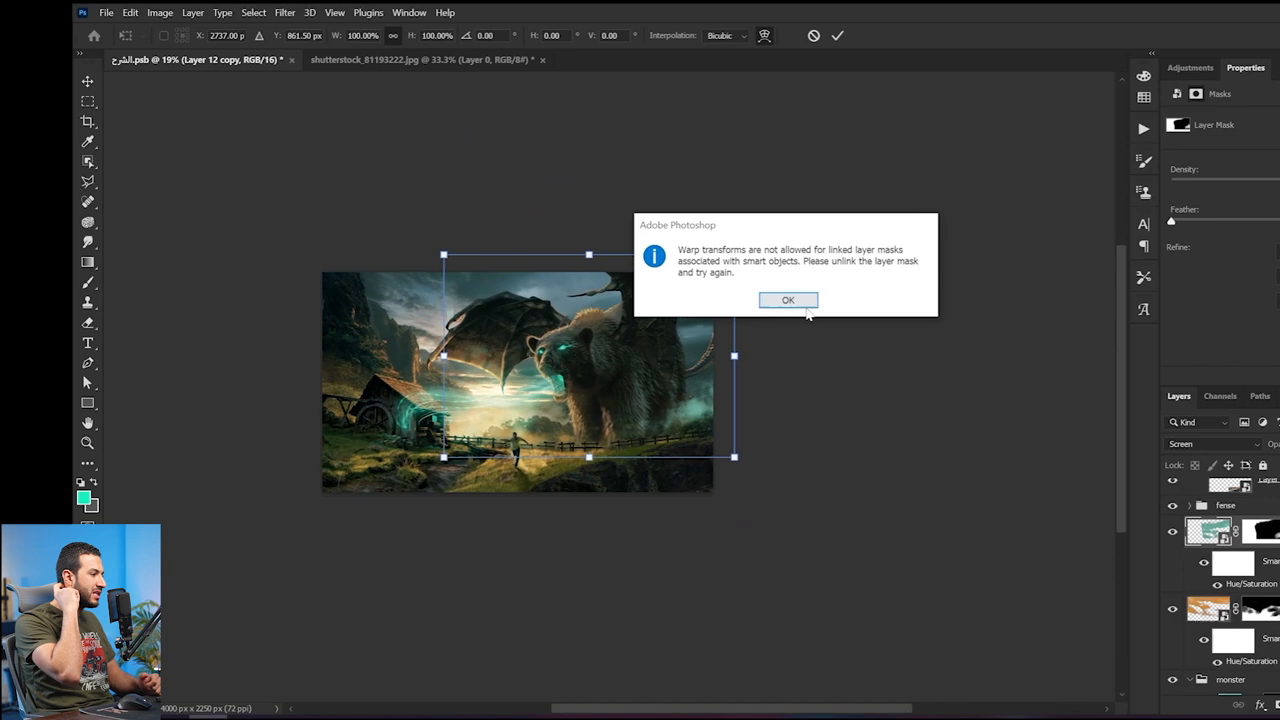
Place the duplicated cyan glow over the mill house, dismissing the transform warning
click(788, 300)
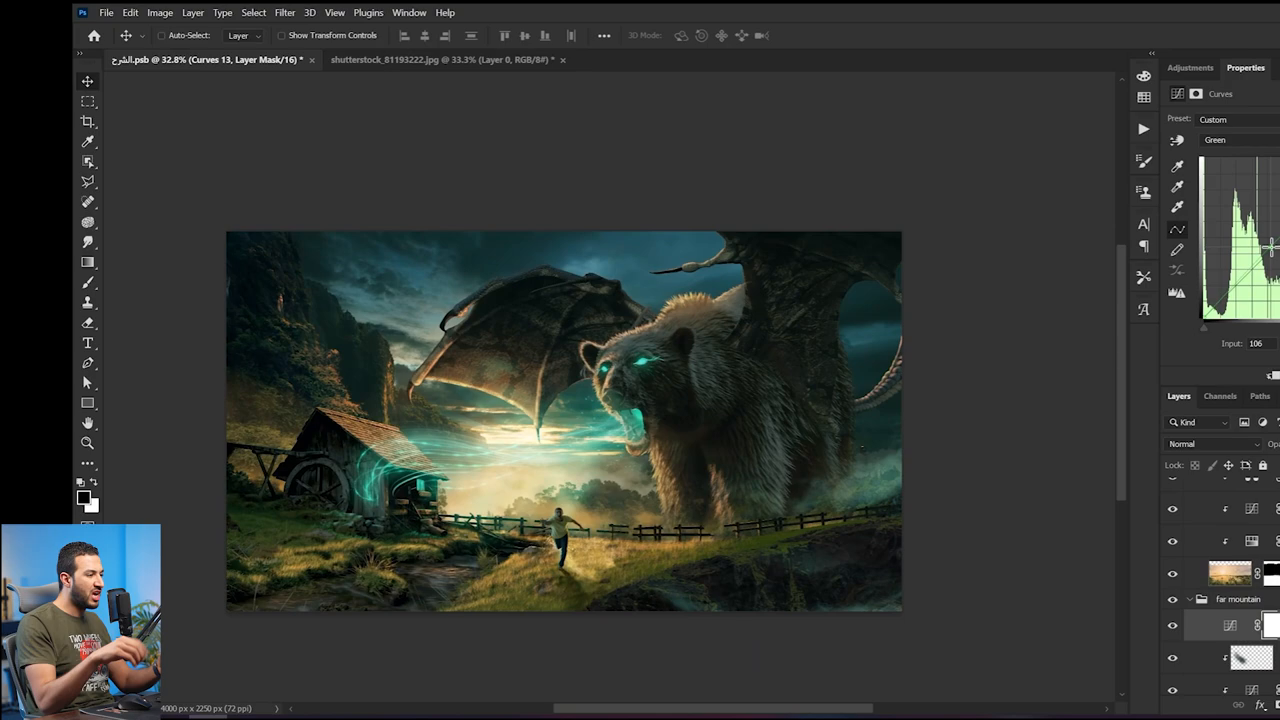